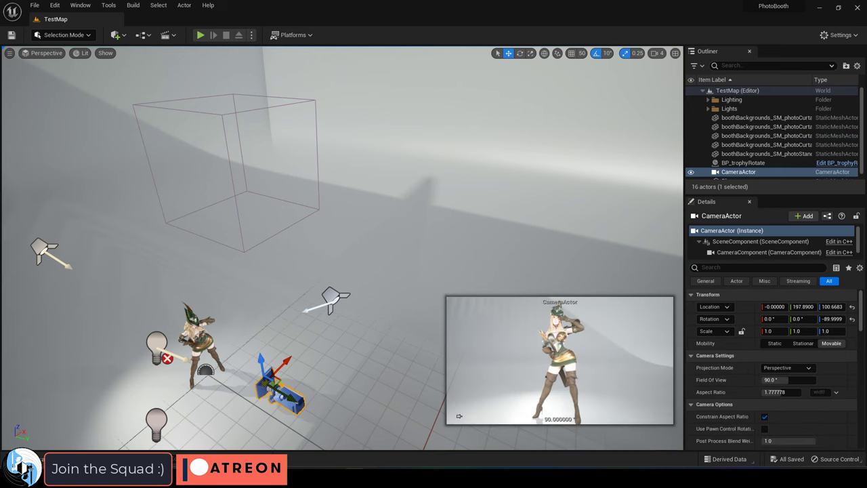
Set the CameraActor's Auto Activate for Player to Player 0
click(787, 359)
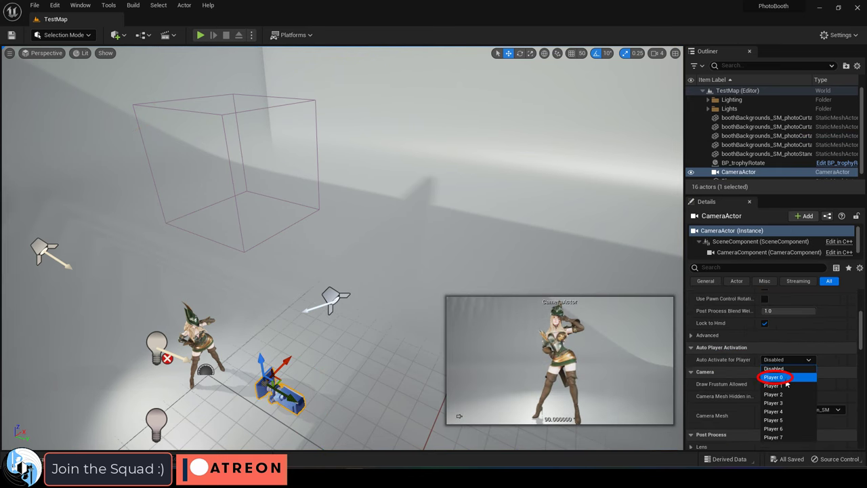
click(775, 374)
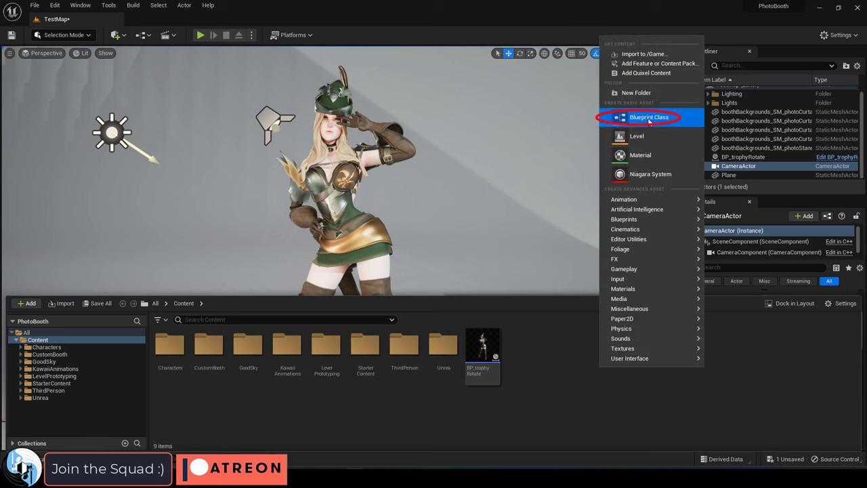
Create a GameModeBase blueprint class named BP_GameModeDefault
click(648, 117)
text(BP_GameModeDefault)
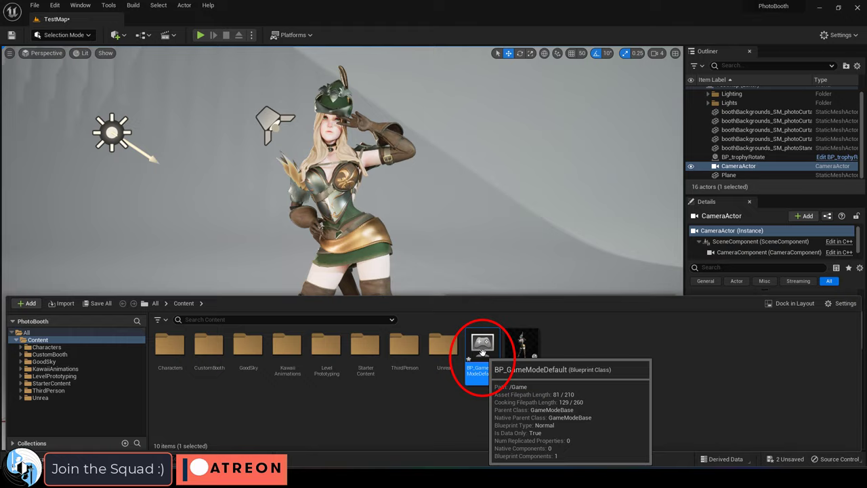
double_click(483, 344)
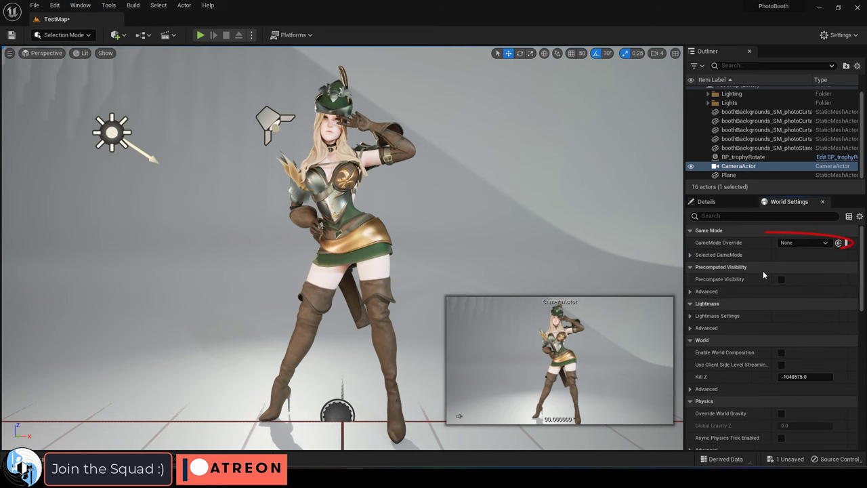
Set World Settings GameMode Override to BP_GameModeDefault and play the level
click(824, 242)
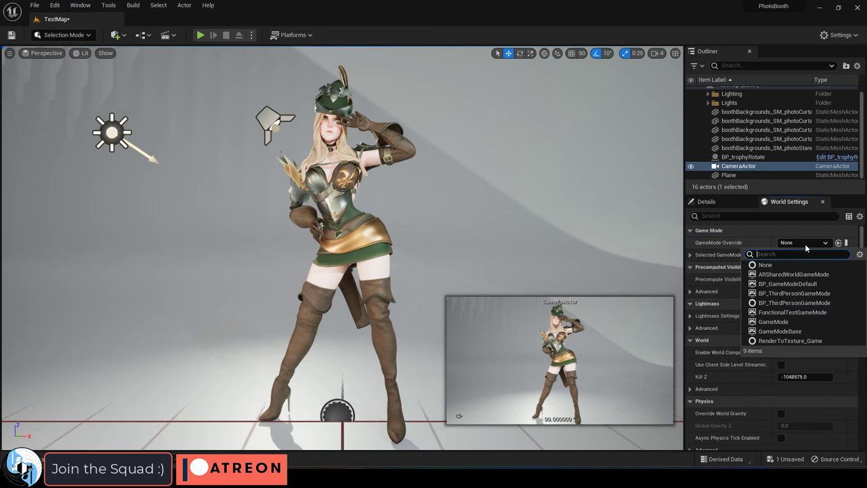
click(791, 283)
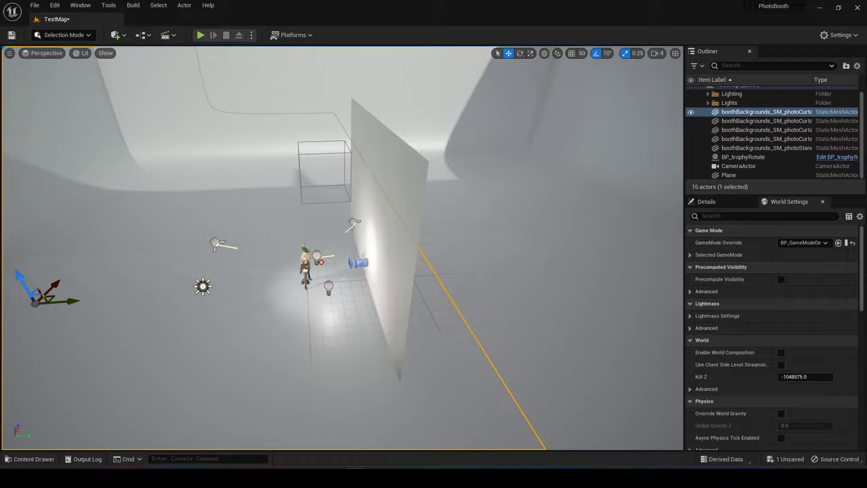
click(198, 35)
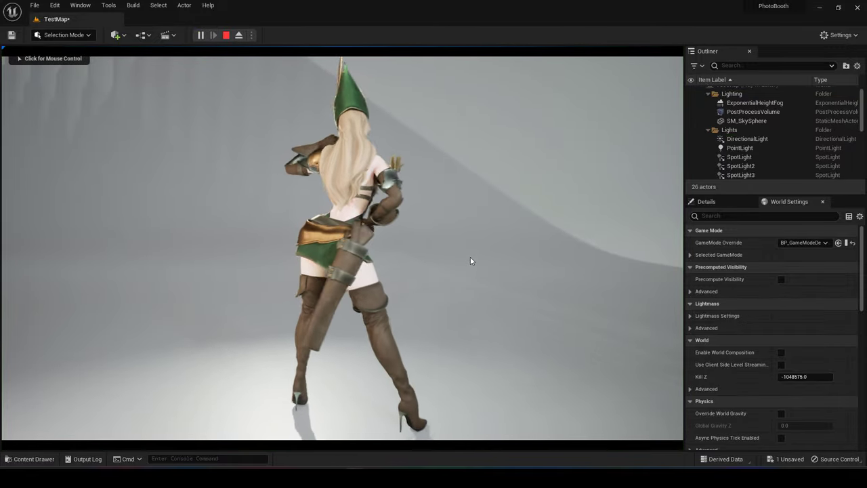